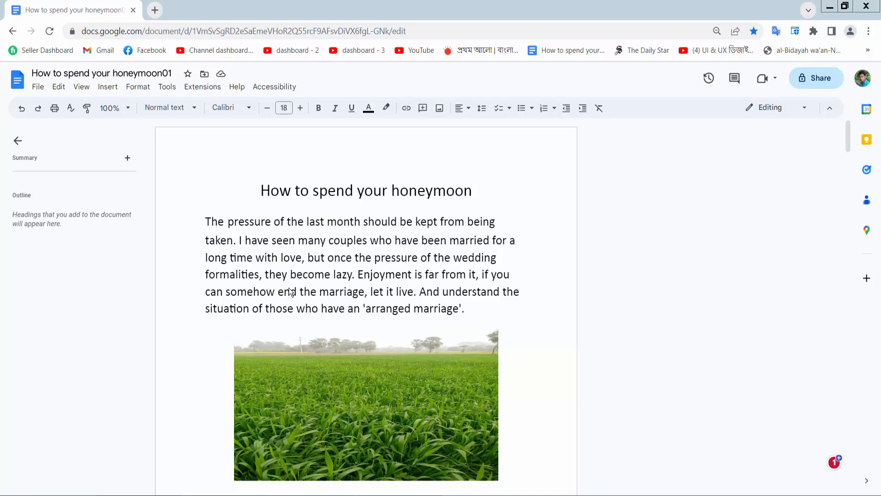
Step: Select the passage from 'I have seen many couples' to the end of the first paragraph
click(474, 308)
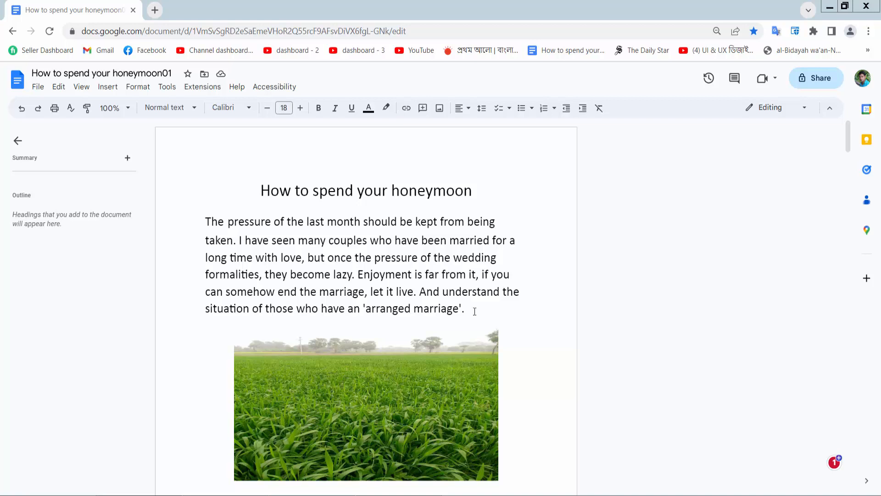
mouse_move(512, 249)
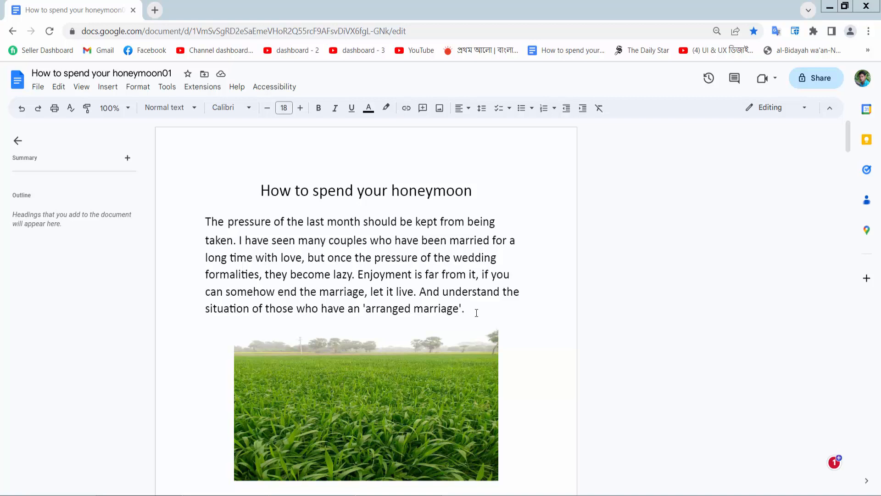
drag(248, 239, 465, 308)
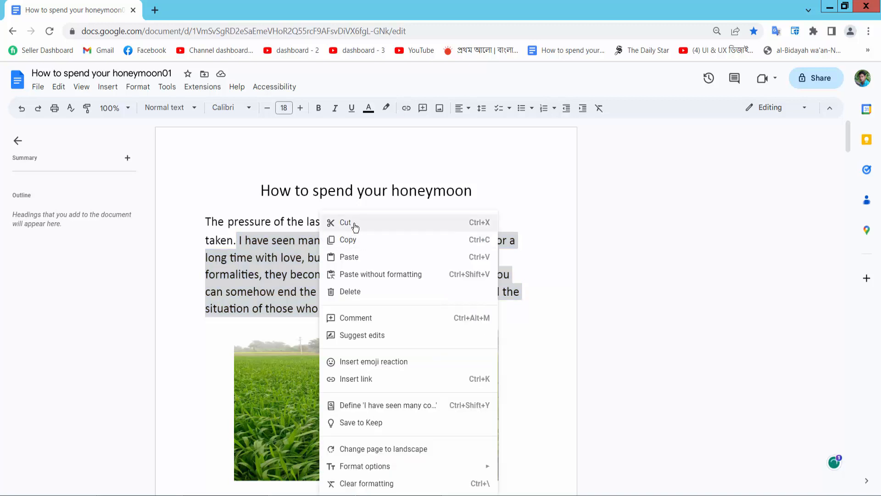
mouse_move(350, 241)
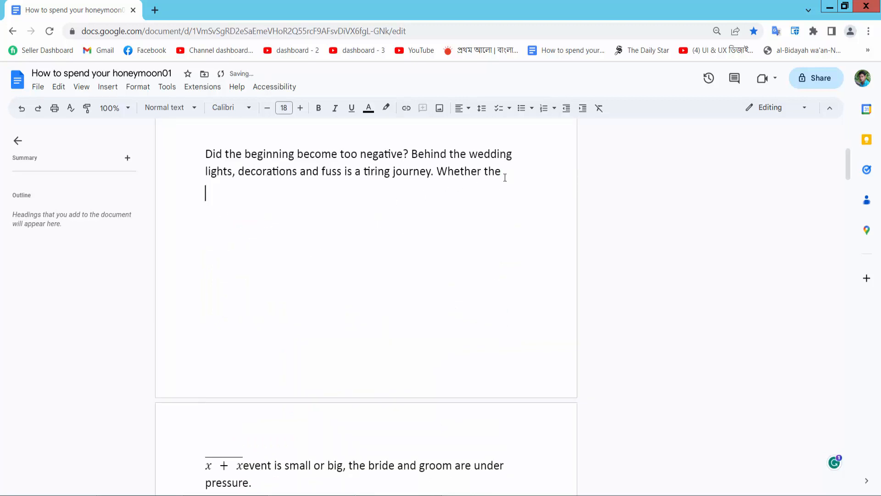
text(I have seen many couples who have been married for a long time with love, but once the pressure of the wedding formalities, they become lazy. Enjoyment is far from it, if you can somehow end the marriage, let it live. And understand the situation of those who have an 'arranged marriage'.)
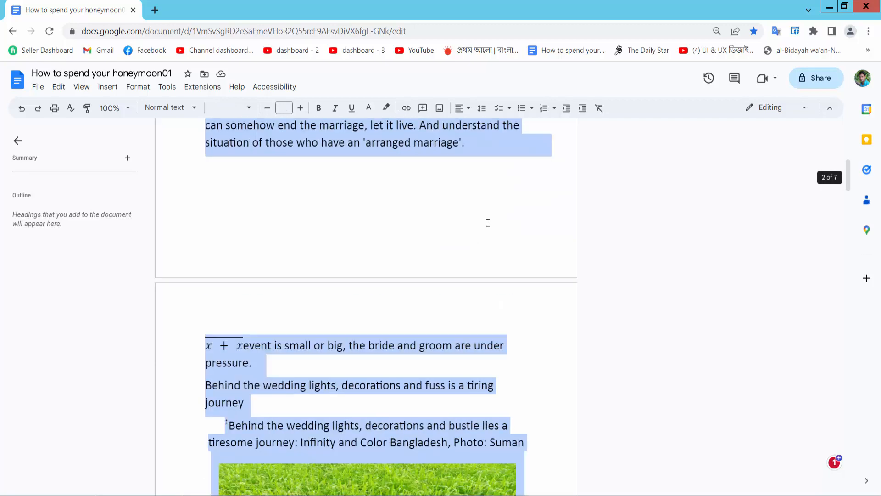
Step: Scroll down the document to check that all content is selected
scroll(down, 3)
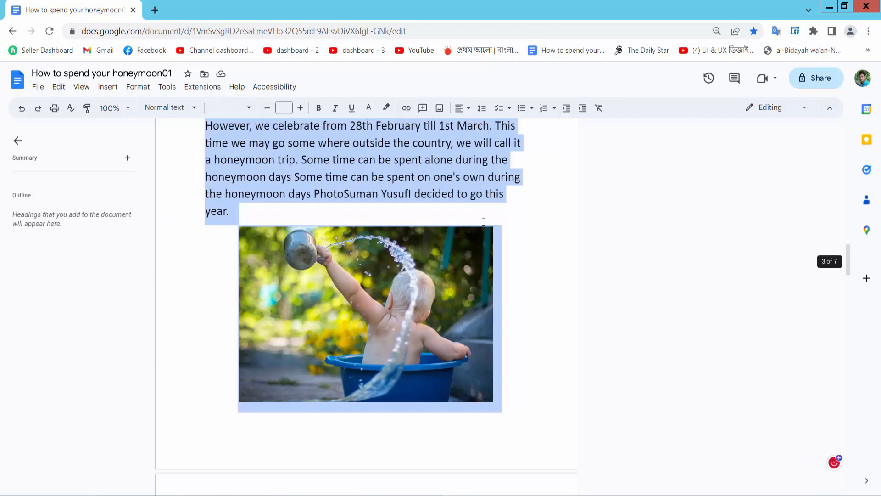